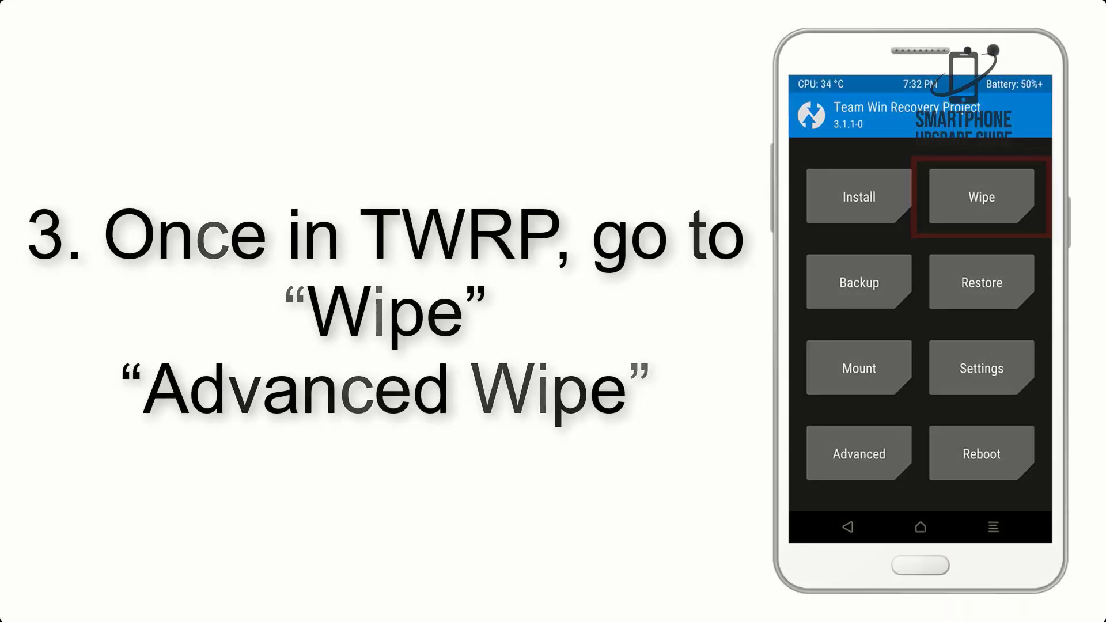
Open TWRP's Install file browser on /sdcard/Download and select AOSP_ROM.zip.
{"action": "left_click", "coordinate": [979, 196]}
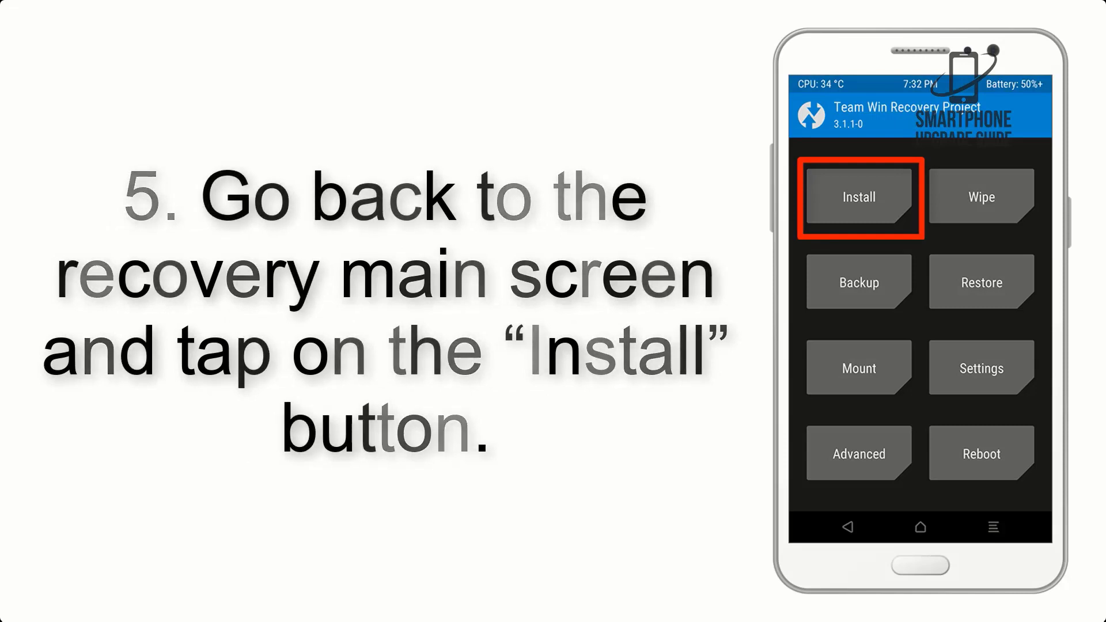
{"action": "left_click", "coordinate": [858, 196]}
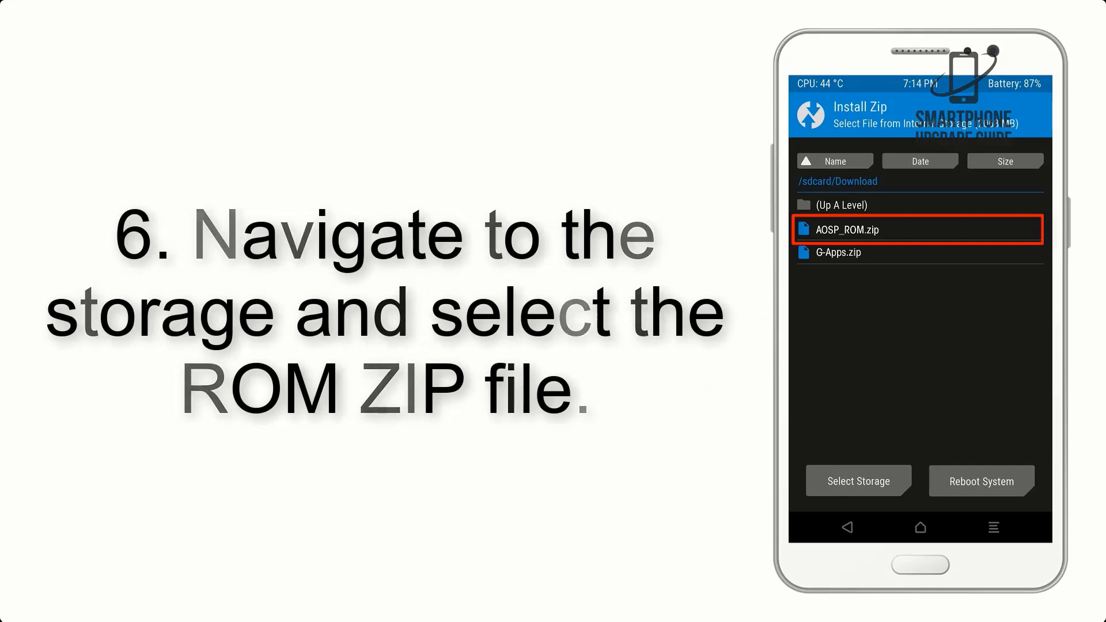